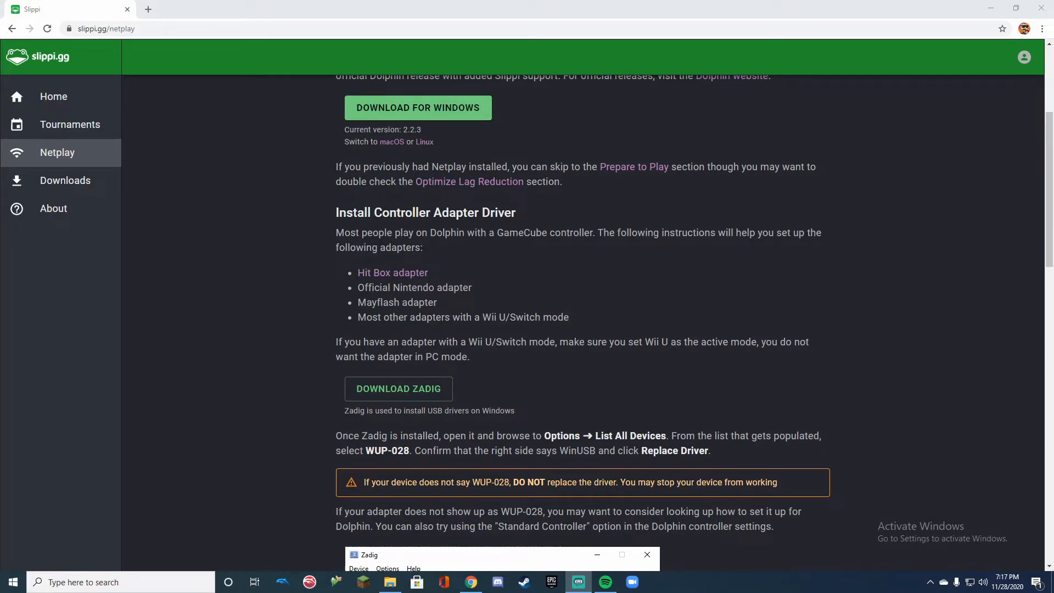
- Browse the extracted FM-Slippi 2.2.3 folder in Downloads, then close the windows
scroll(up, 3)
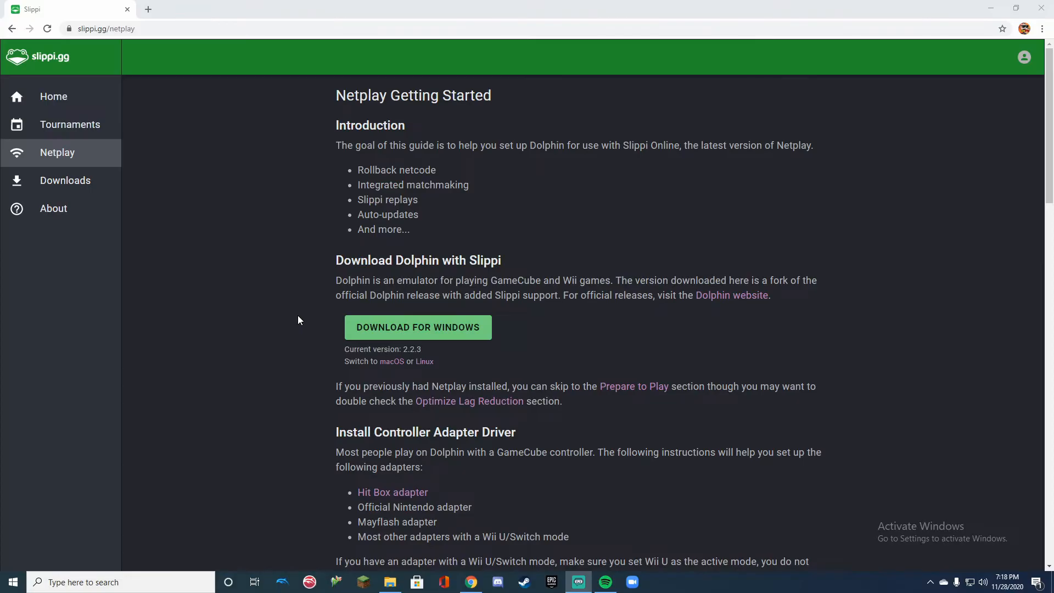
mouse_move(306, 314)
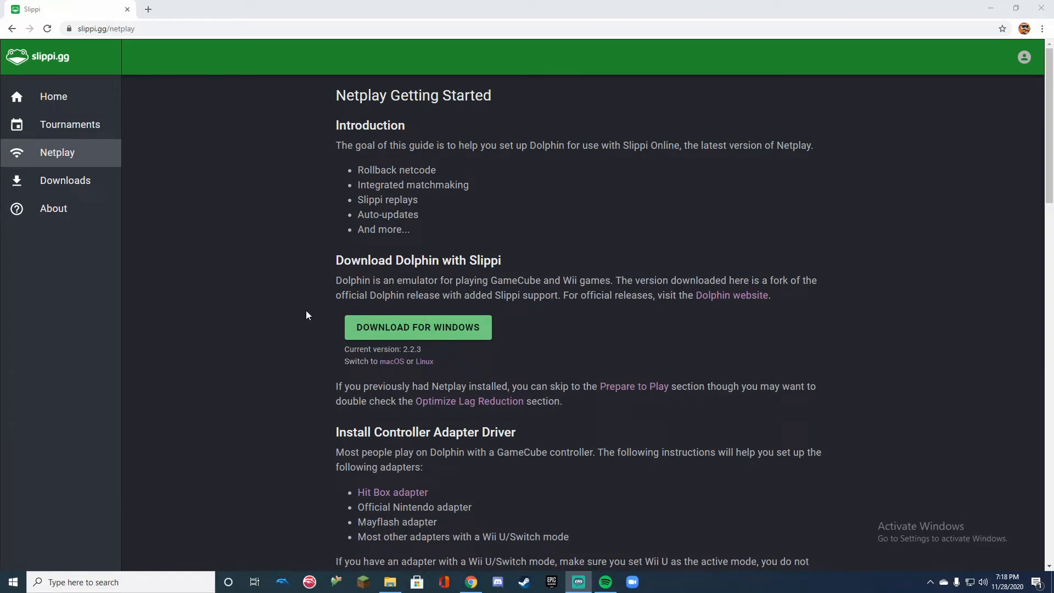
mouse_move(337, 319)
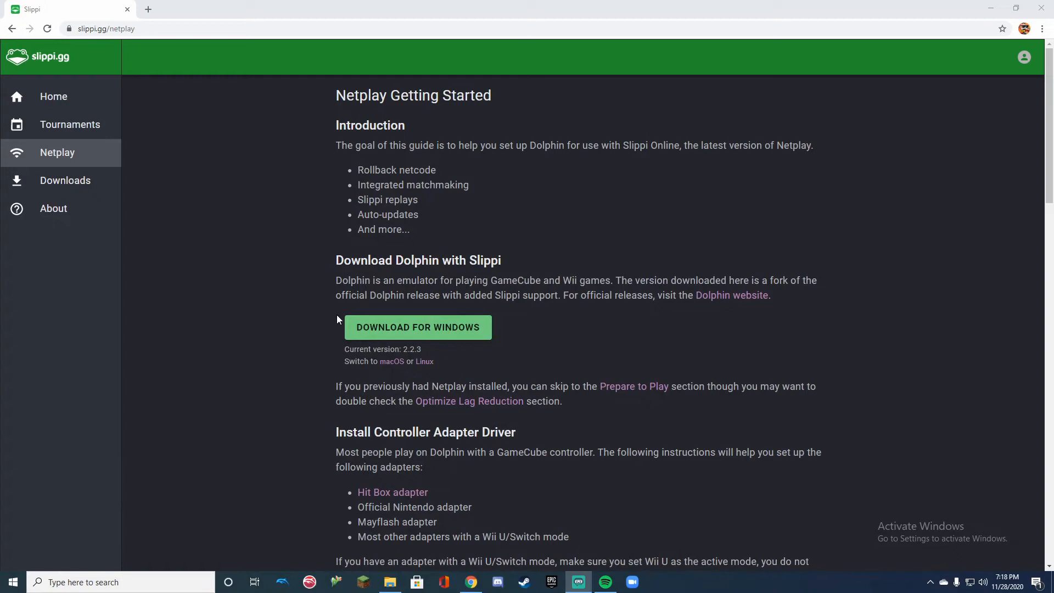
mouse_move(325, 318)
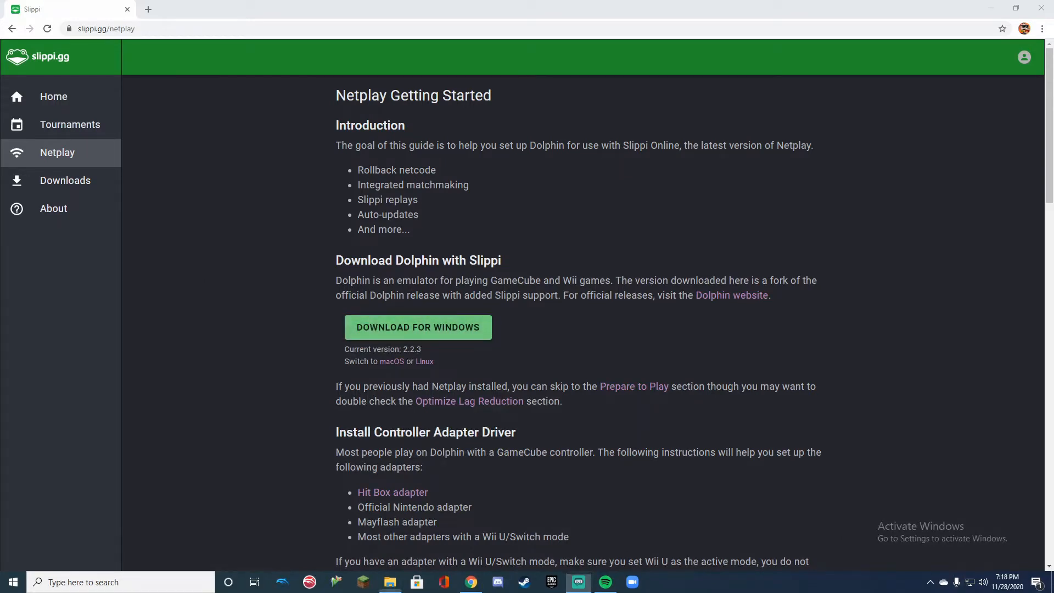
click(390, 581)
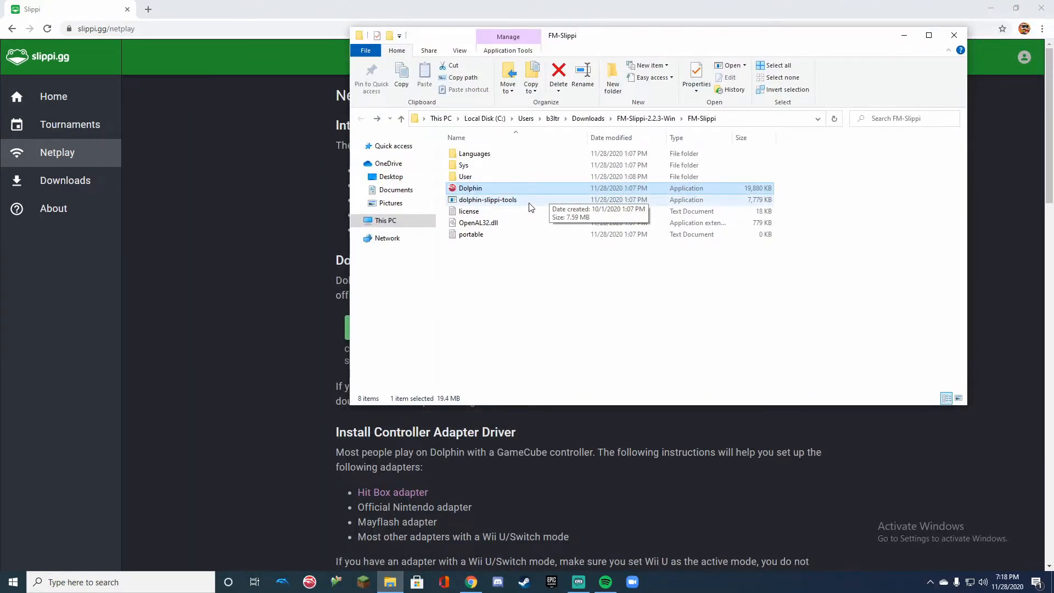
mouse_move(605, 264)
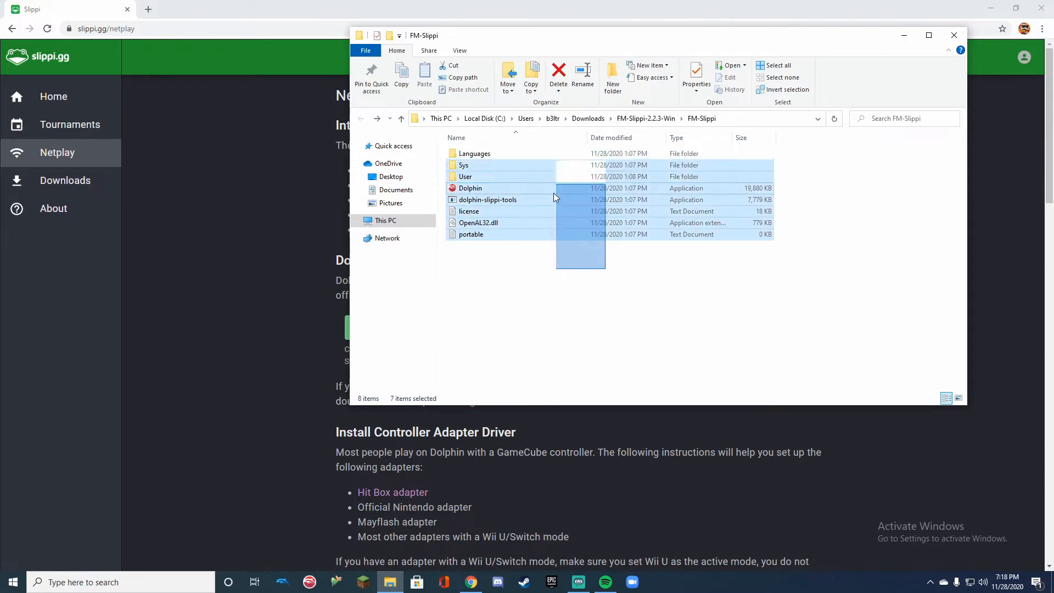
click(494, 272)
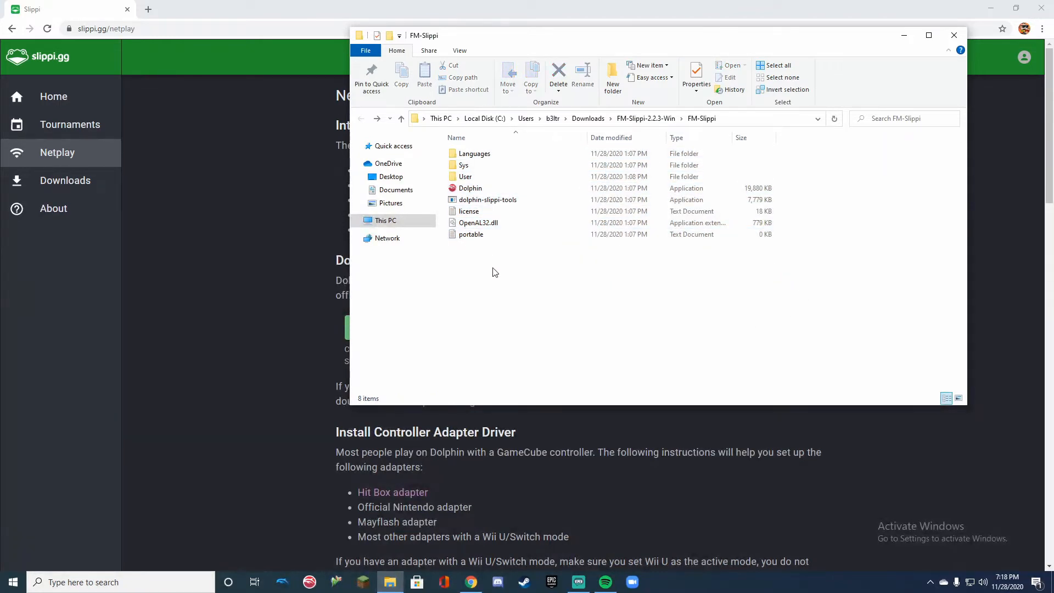
click(470, 188)
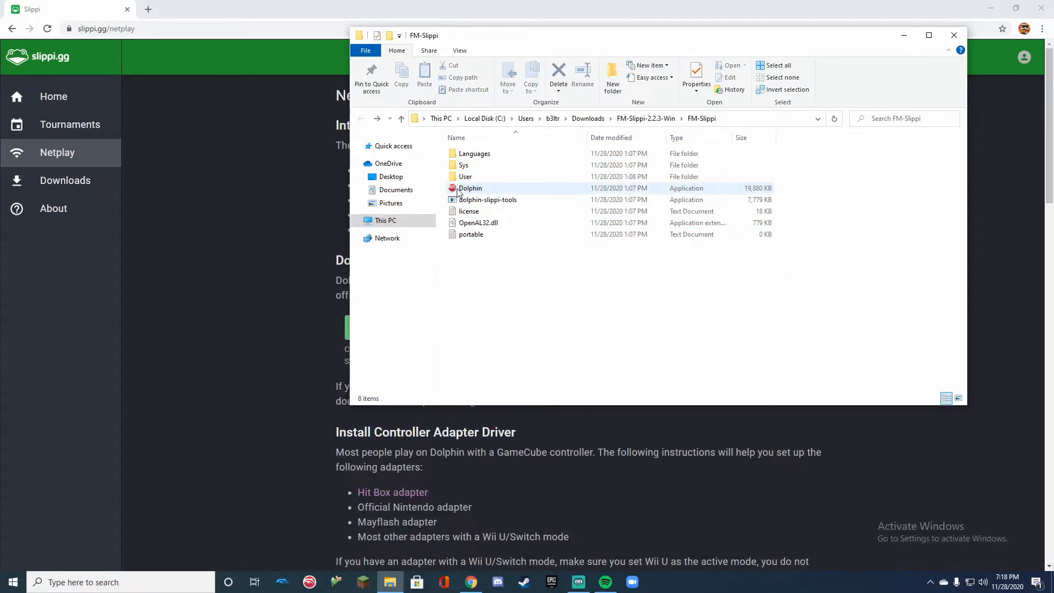
mouse_move(471, 188)
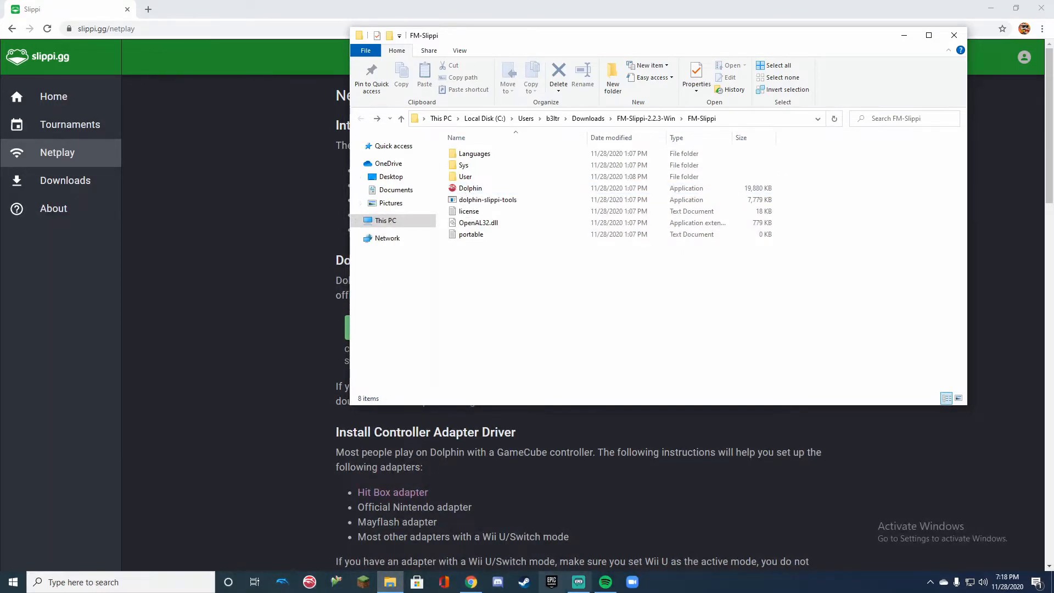
mouse_move(469, 582)
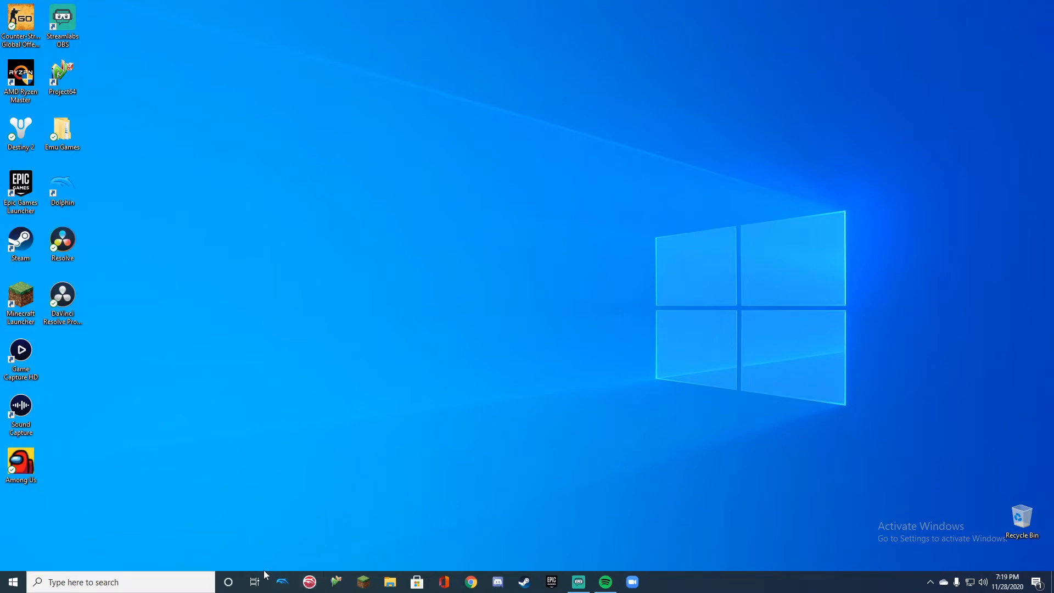
- Launch Dolphin Slippi 2.2.3 (Faster Melee) from the taskbar
click(309, 581)
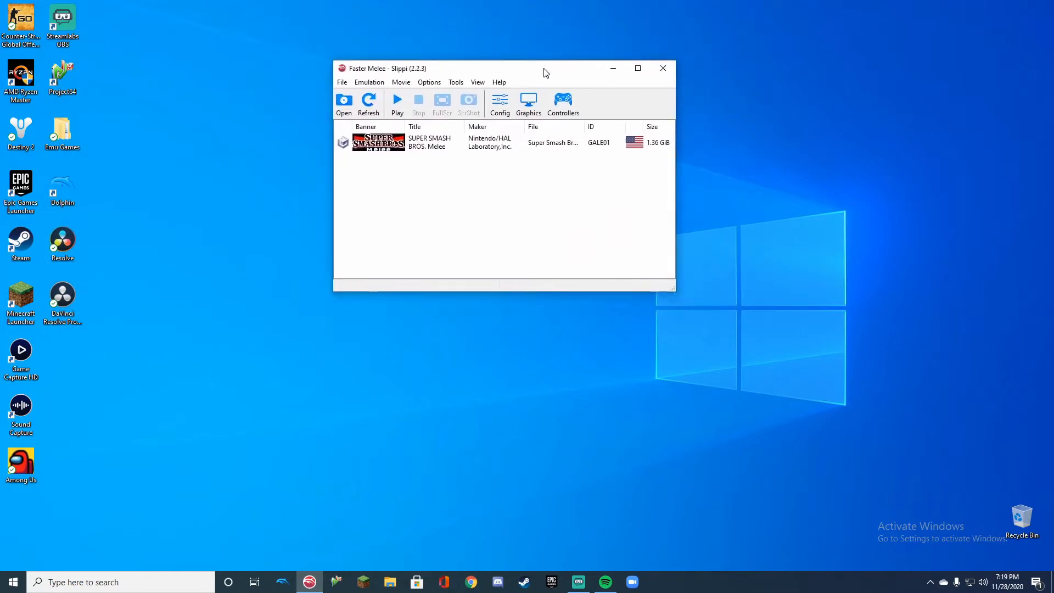
mouse_move(377, 32)
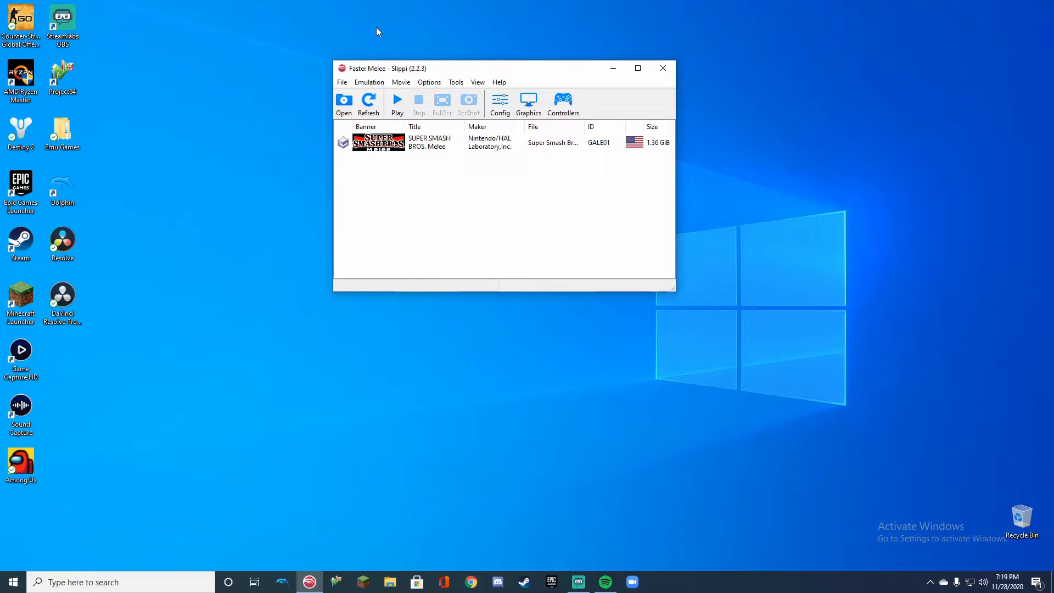
mouse_move(430, 186)
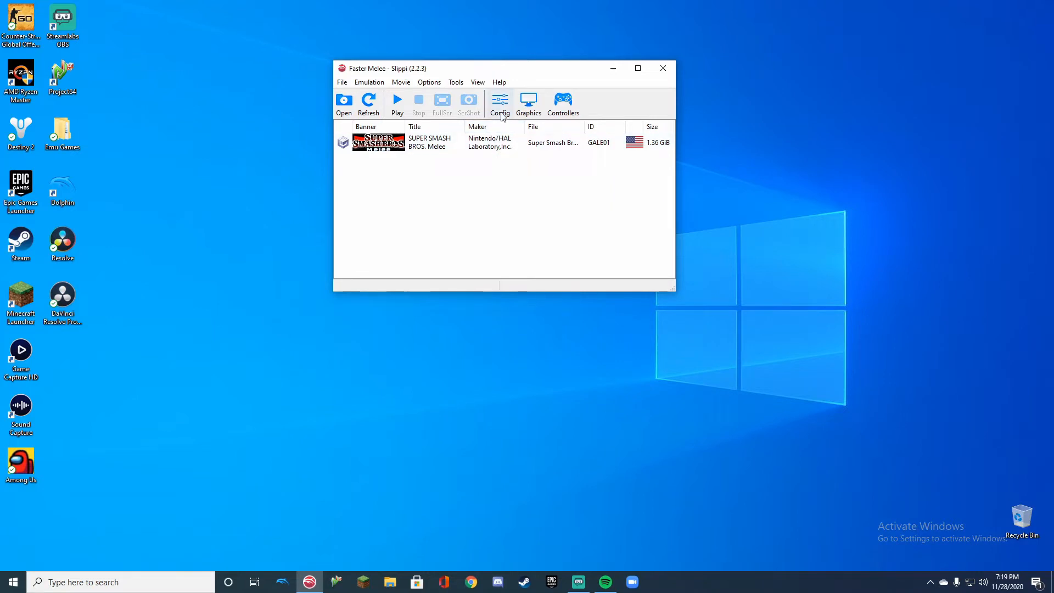
mouse_move(499, 102)
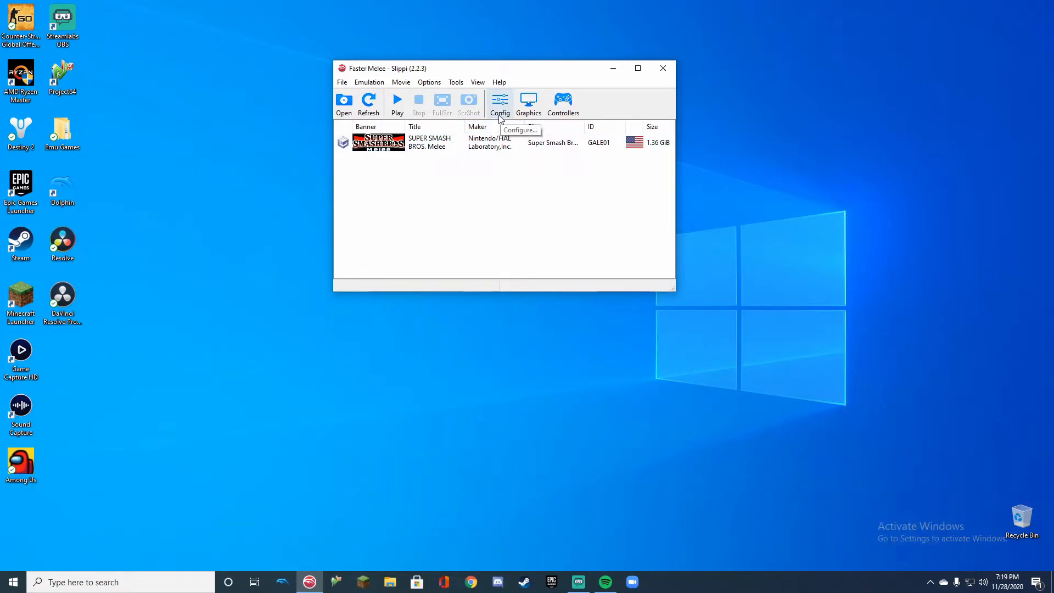
mouse_move(473, 153)
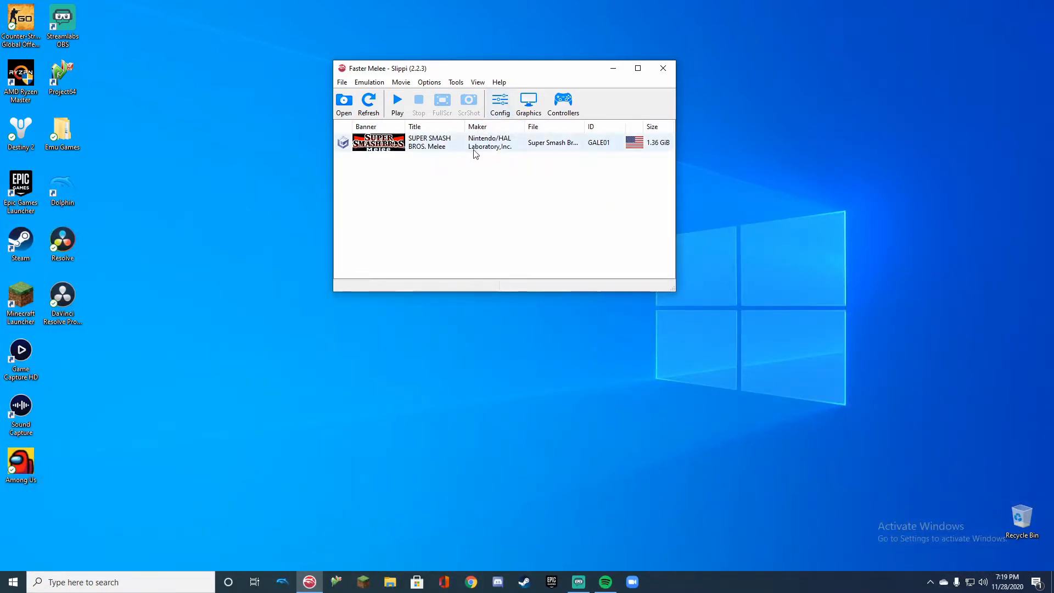
mouse_move(528, 101)
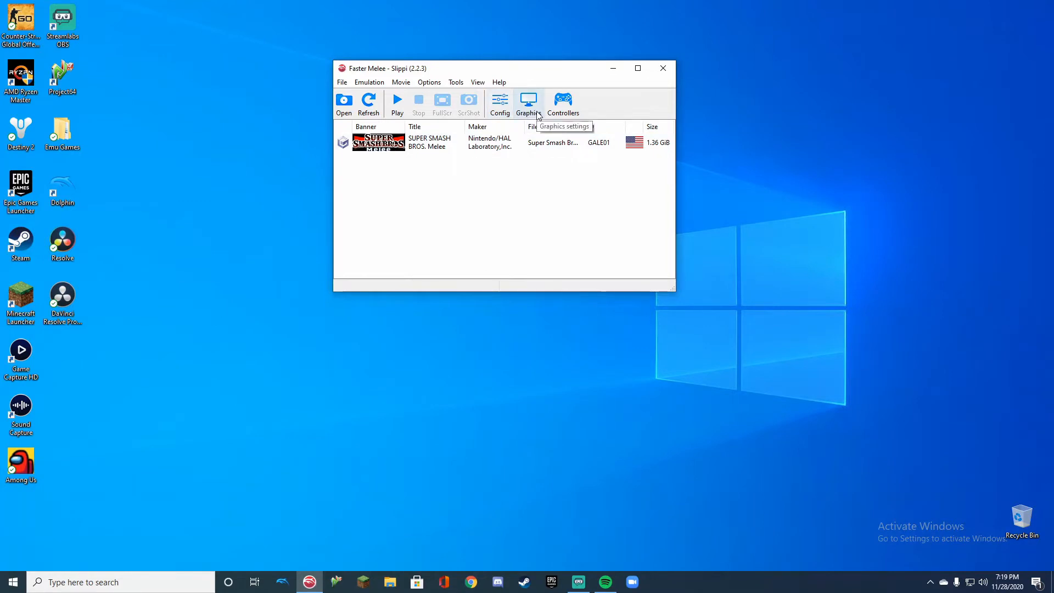
mouse_move(541, 127)
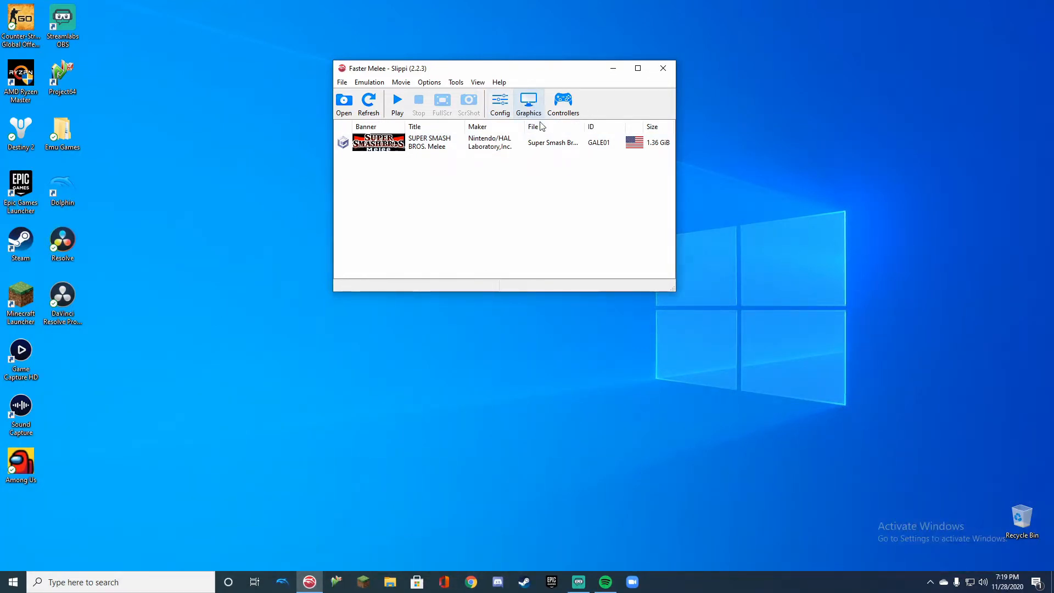
mouse_move(508, 255)
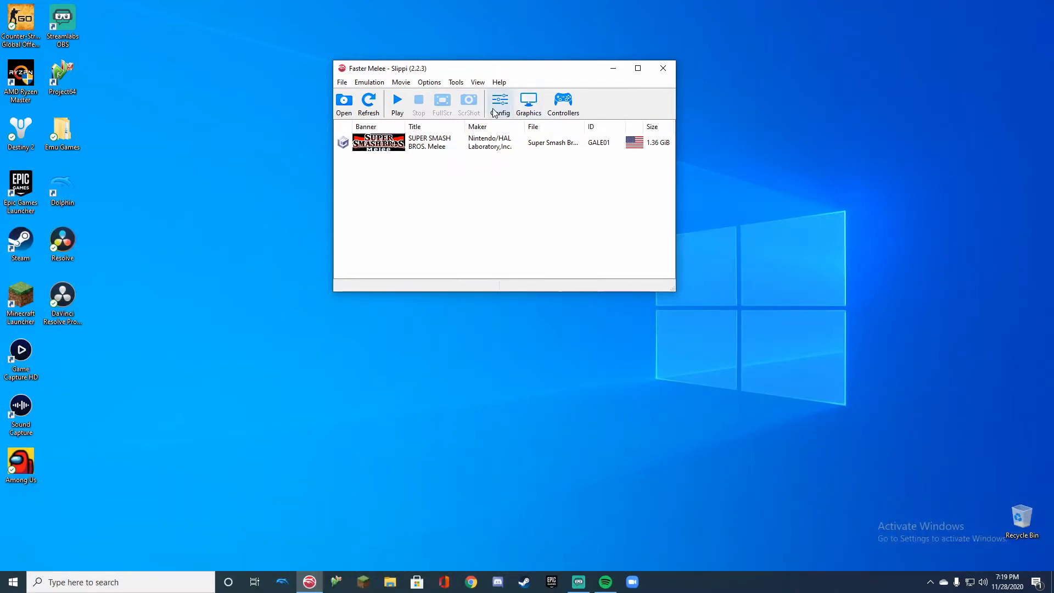
- Open Dolphin's configuration and review the GameCube, Paths and Advanced tabs
click(500, 104)
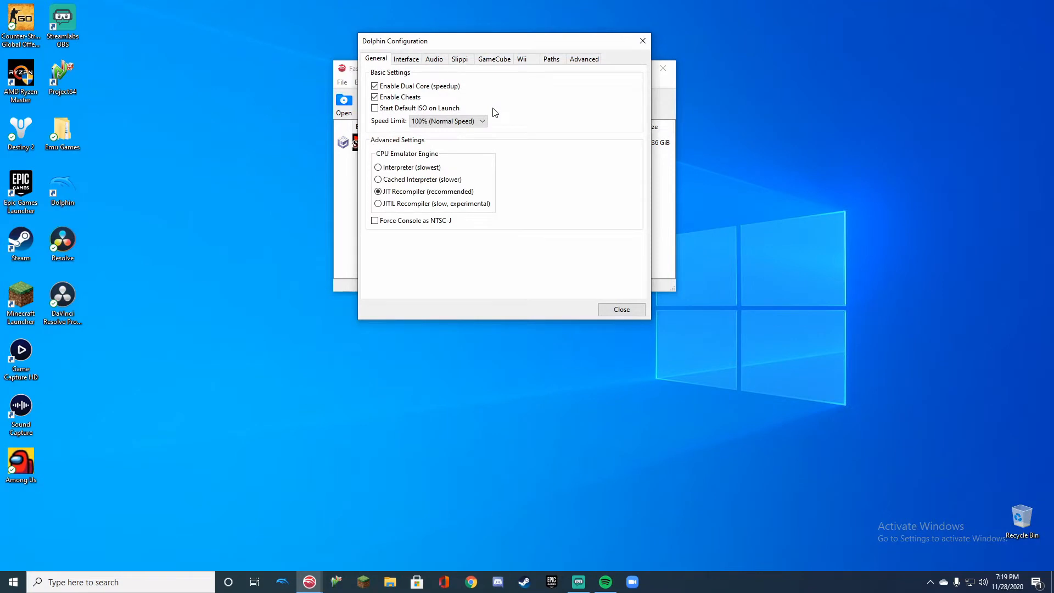
mouse_move(406, 60)
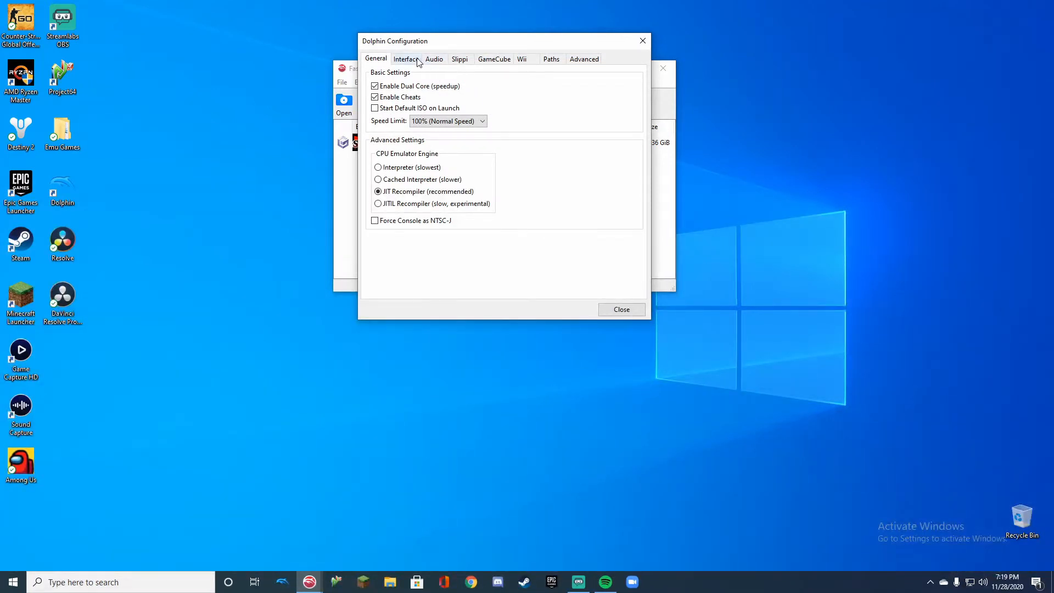
click(493, 59)
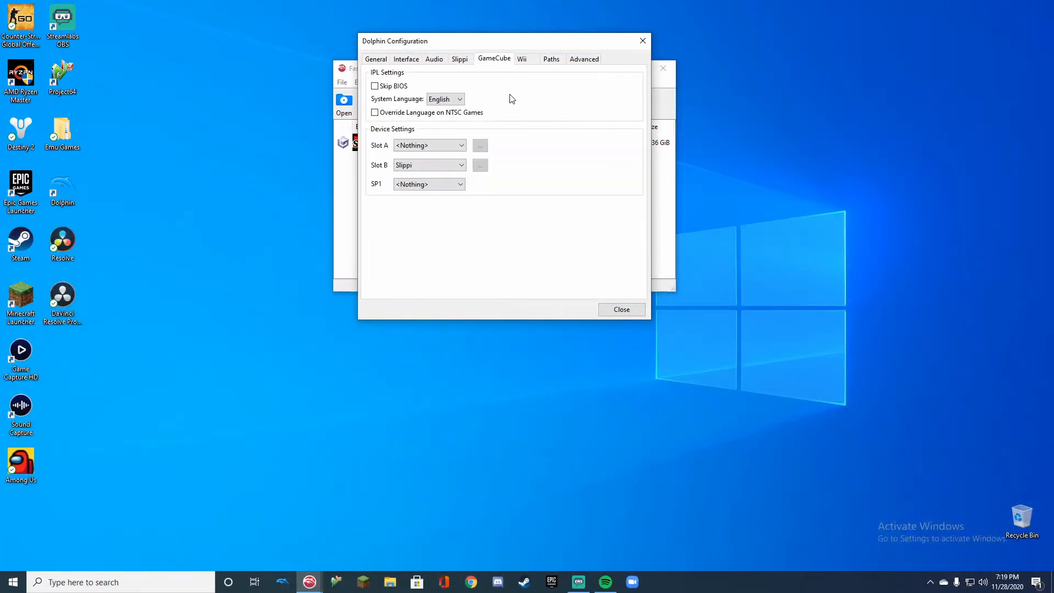
click(550, 59)
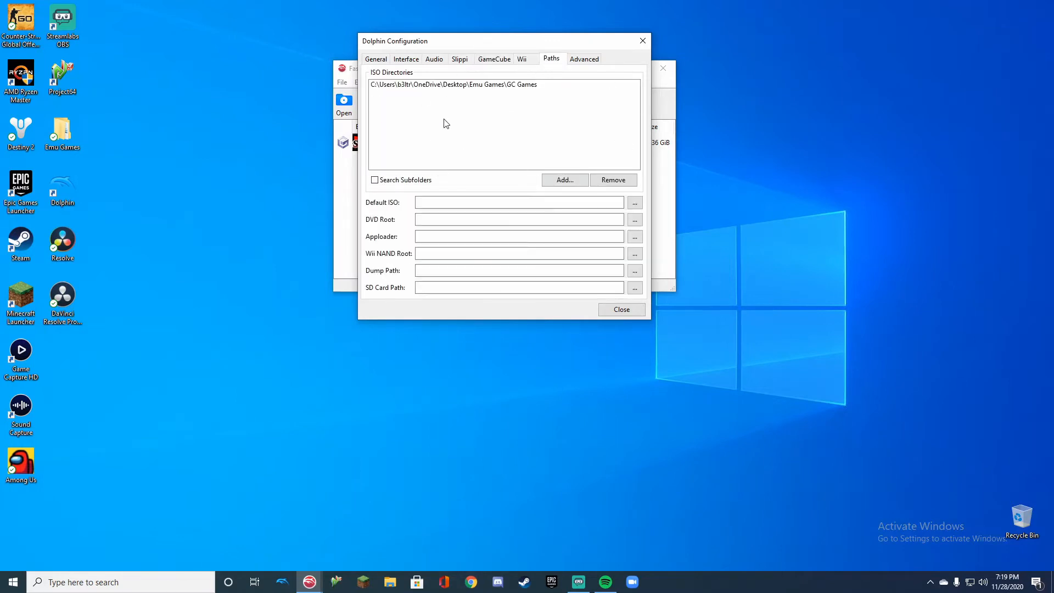
click(583, 58)
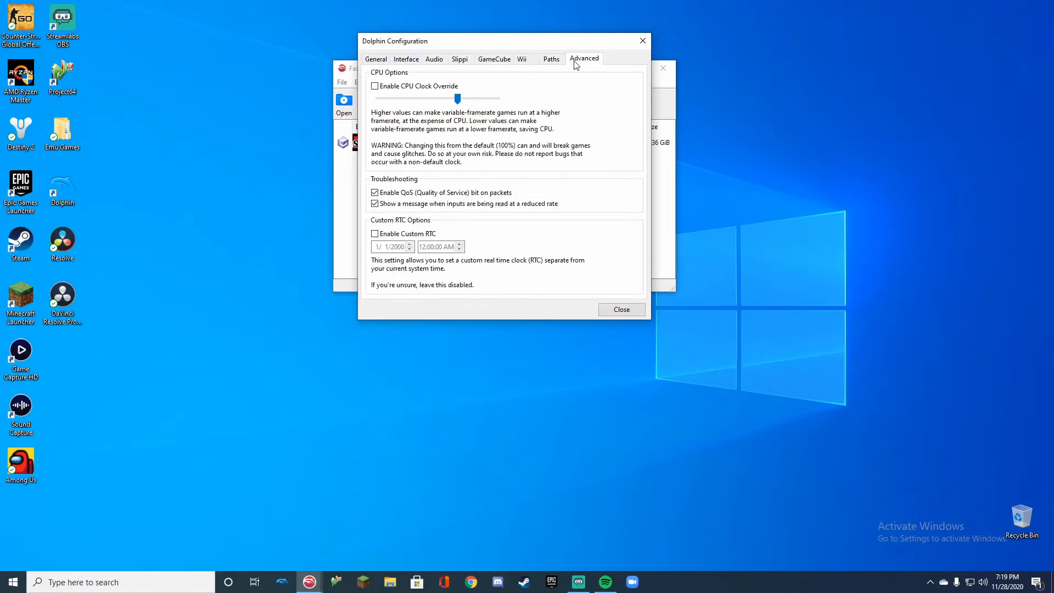
mouse_move(392, 108)
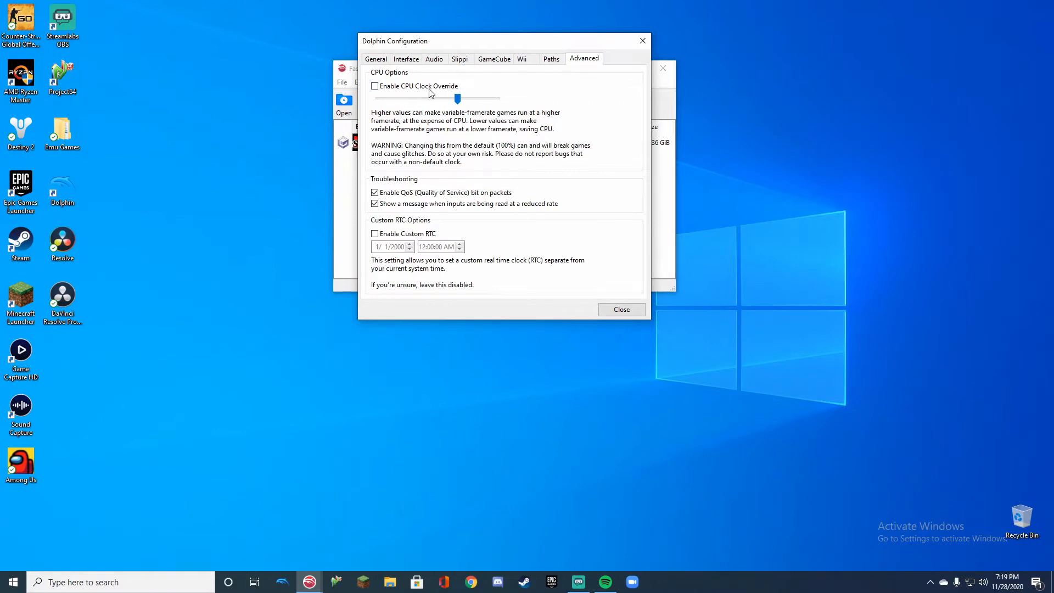
- Leave the CPU clock at 100% with CPU Clock Override disabled and close configuration
click(374, 85)
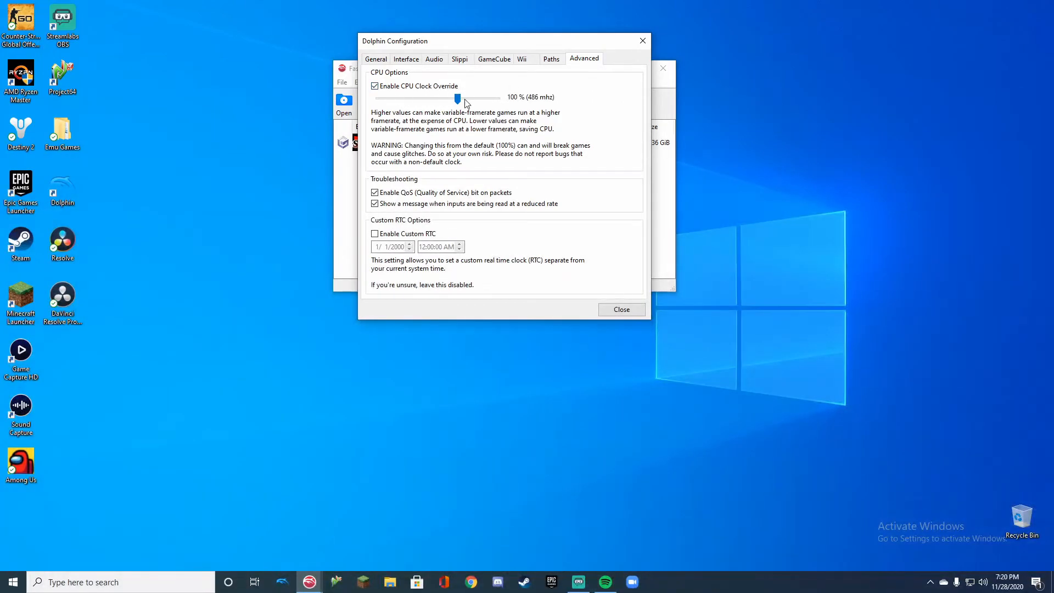
drag(458, 99, 420, 99)
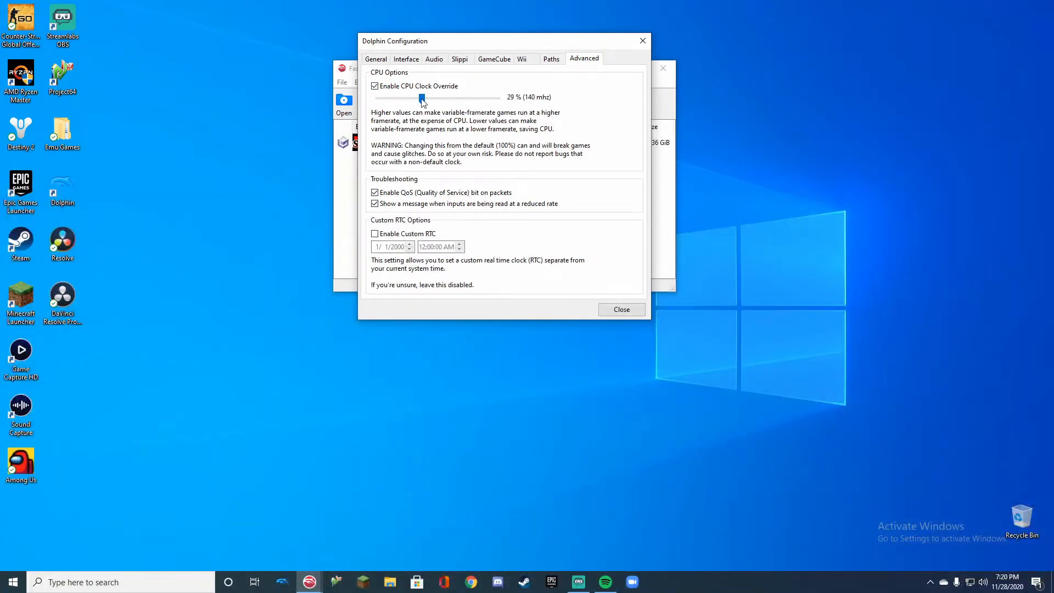
drag(421, 100, 439, 99)
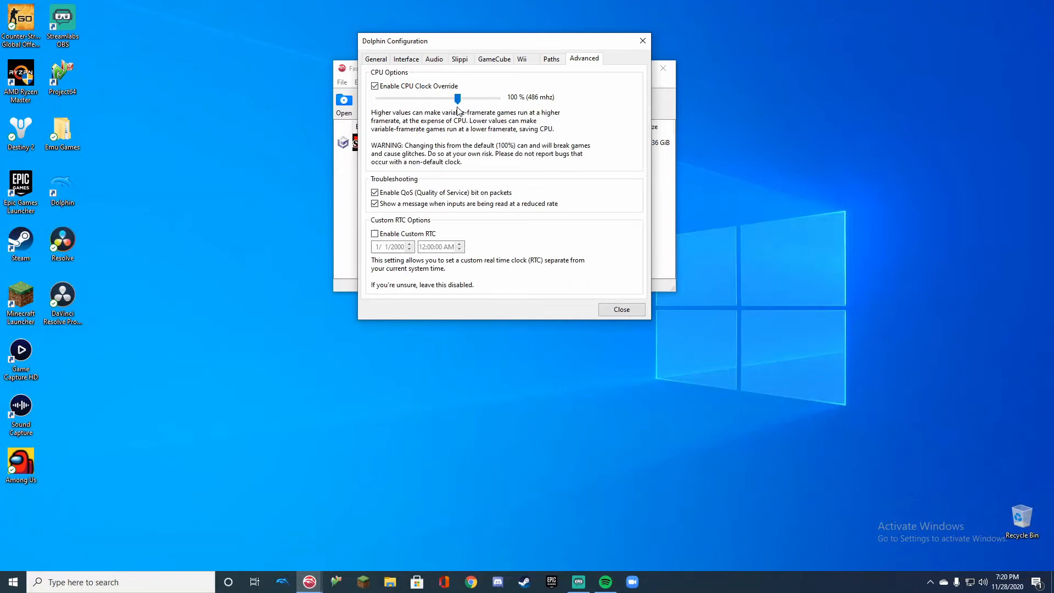
click(374, 86)
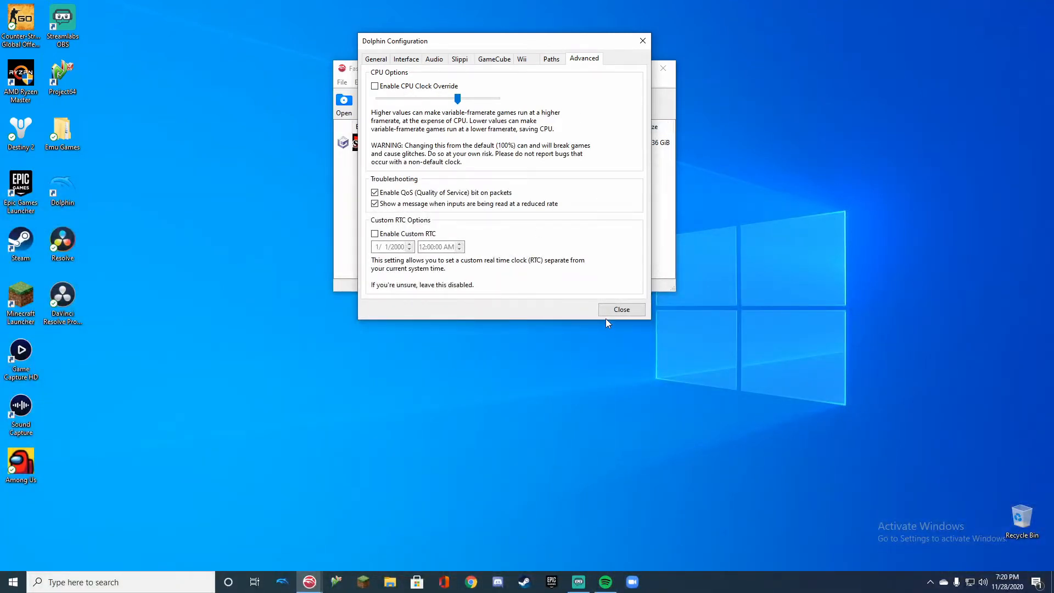
click(620, 309)
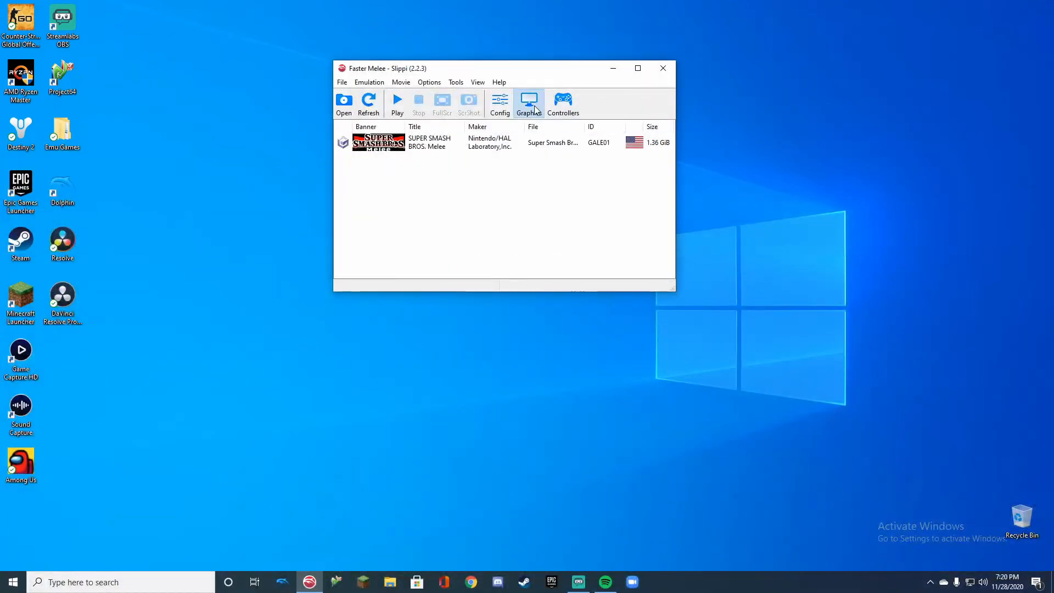
- Keep Direct3D 11 on AMD Radeon Vega 8 and view 2x internal resolution enhancements
click(528, 102)
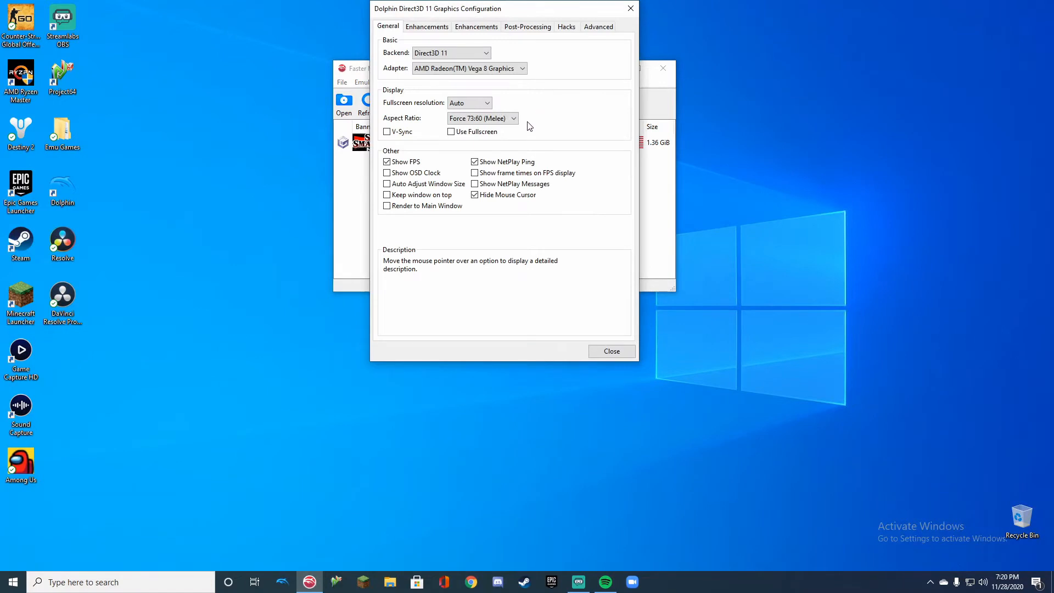
mouse_move(469, 85)
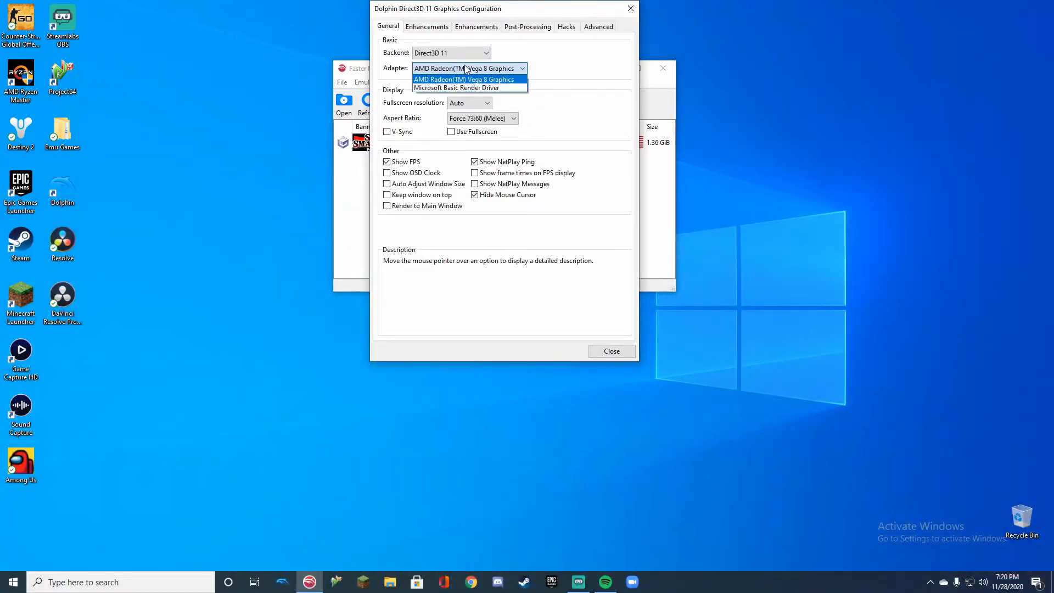
click(450, 53)
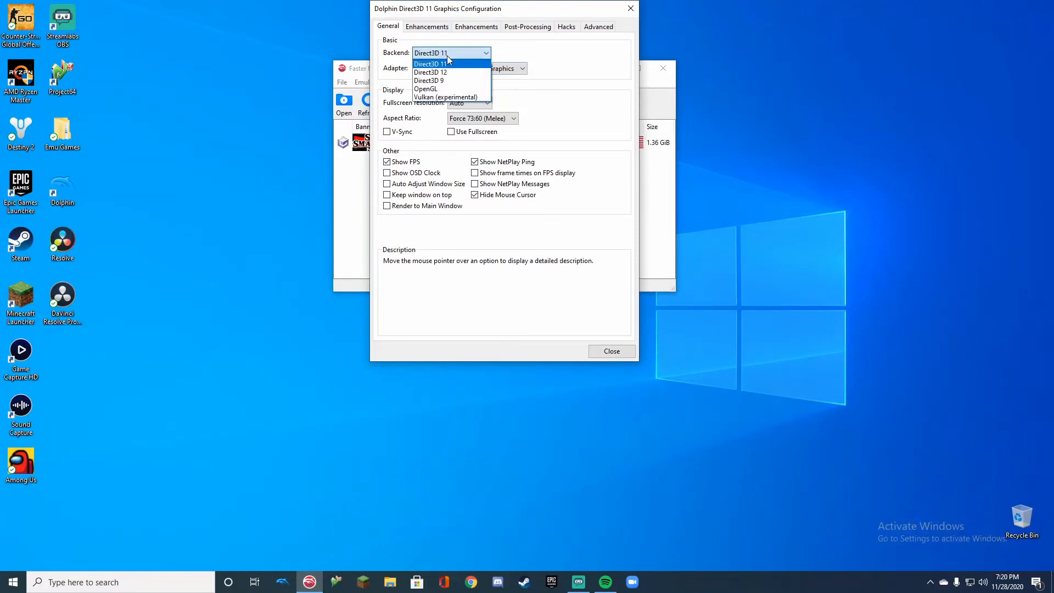
click(431, 63)
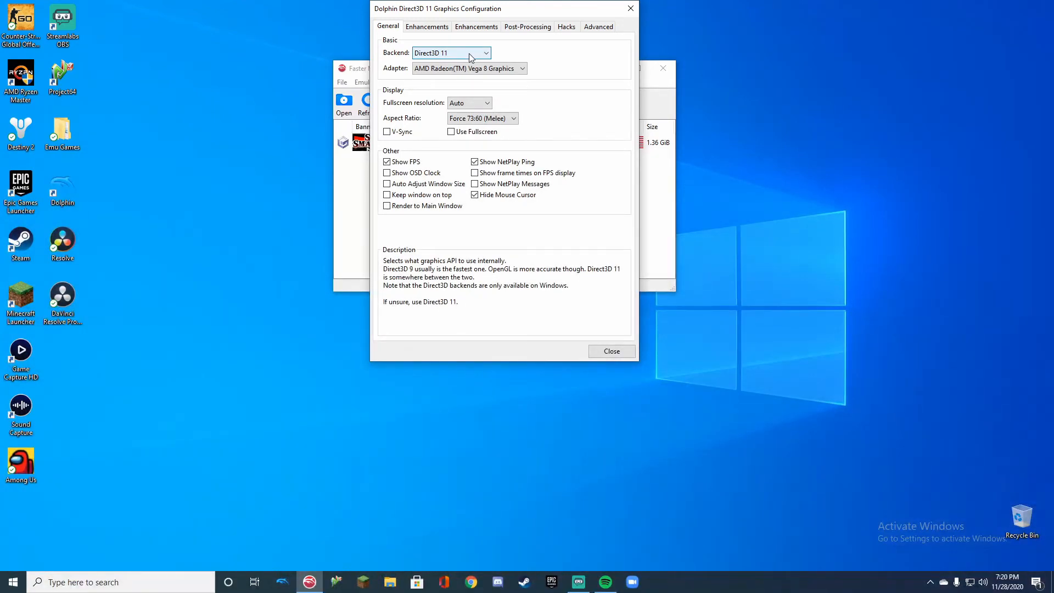
mouse_move(532, 42)
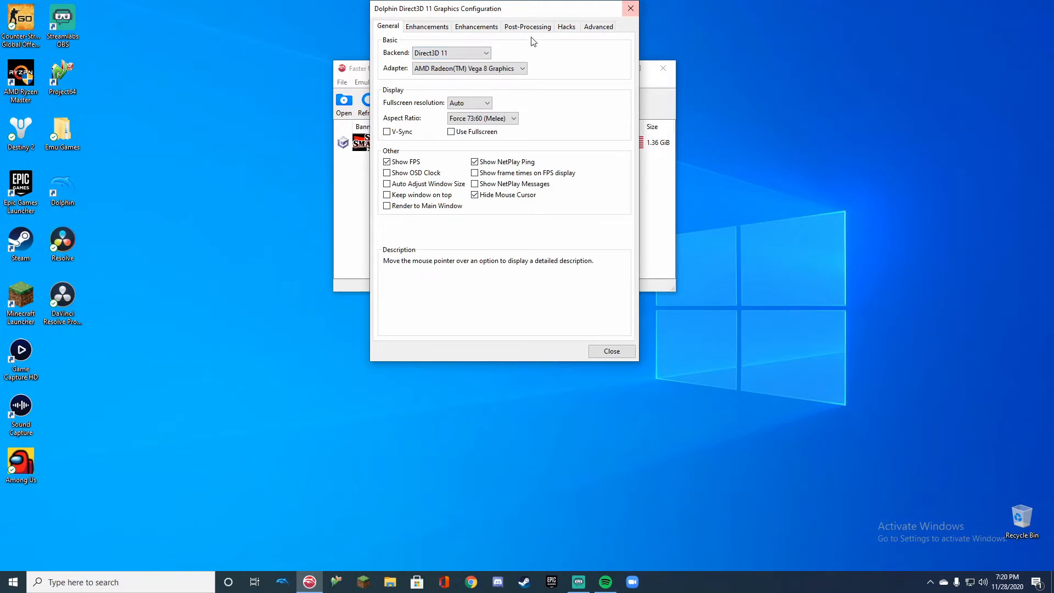
click(427, 26)
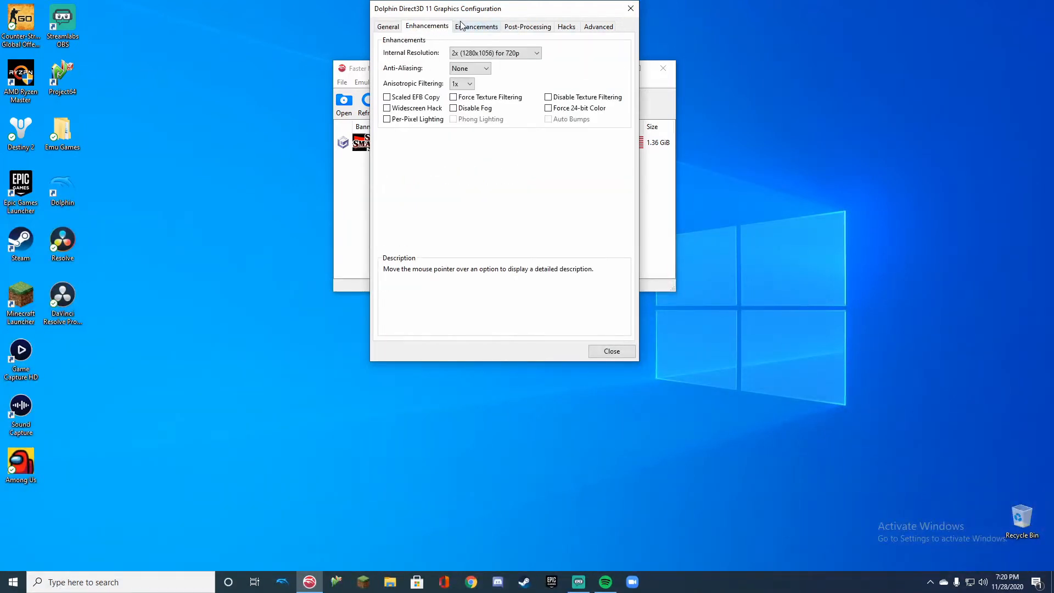
mouse_move(428, 98)
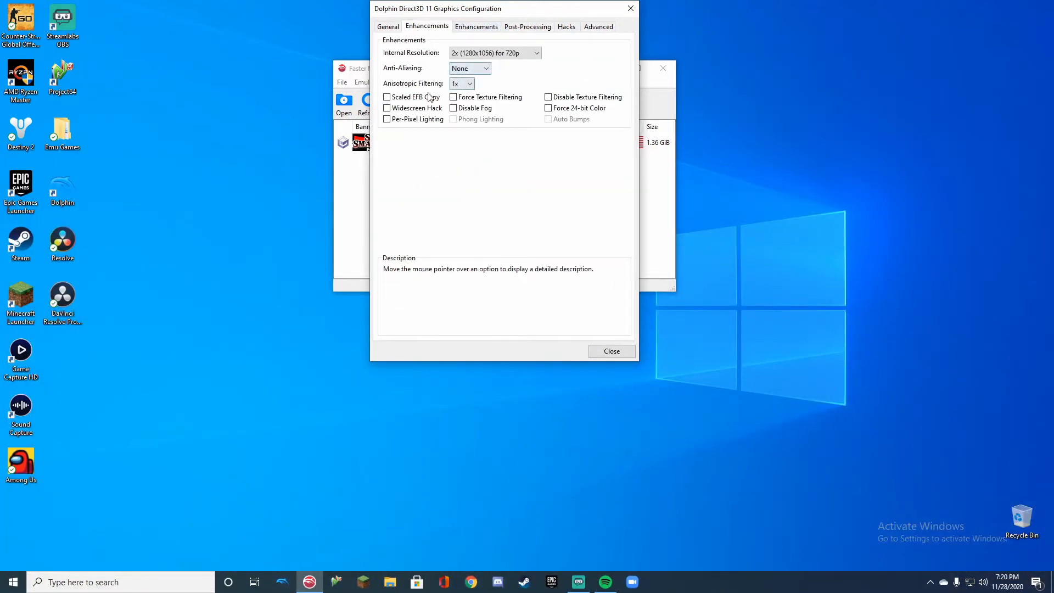
mouse_move(629, 17)
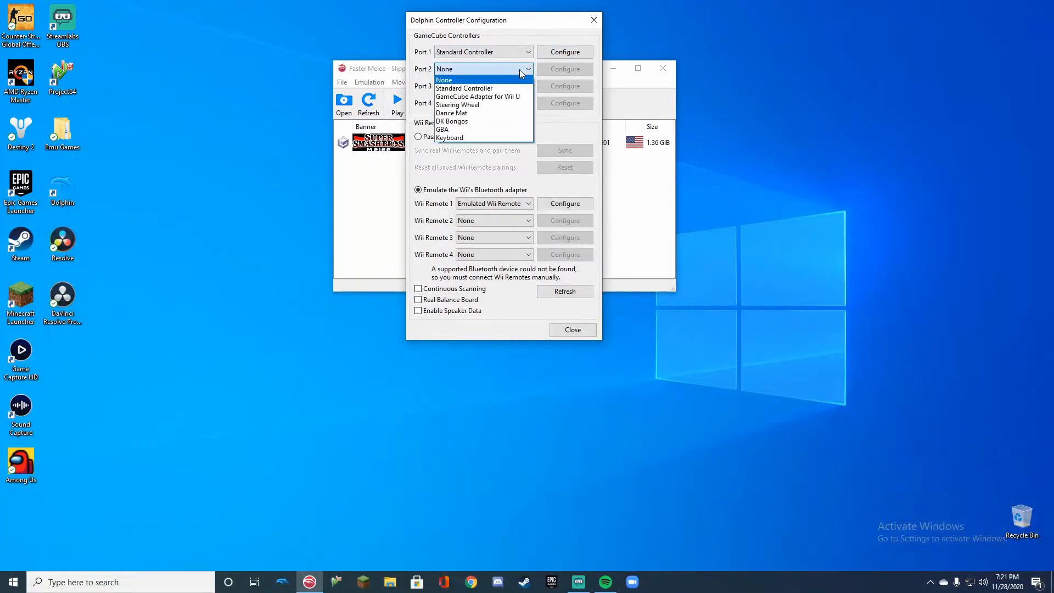
mouse_move(504, 87)
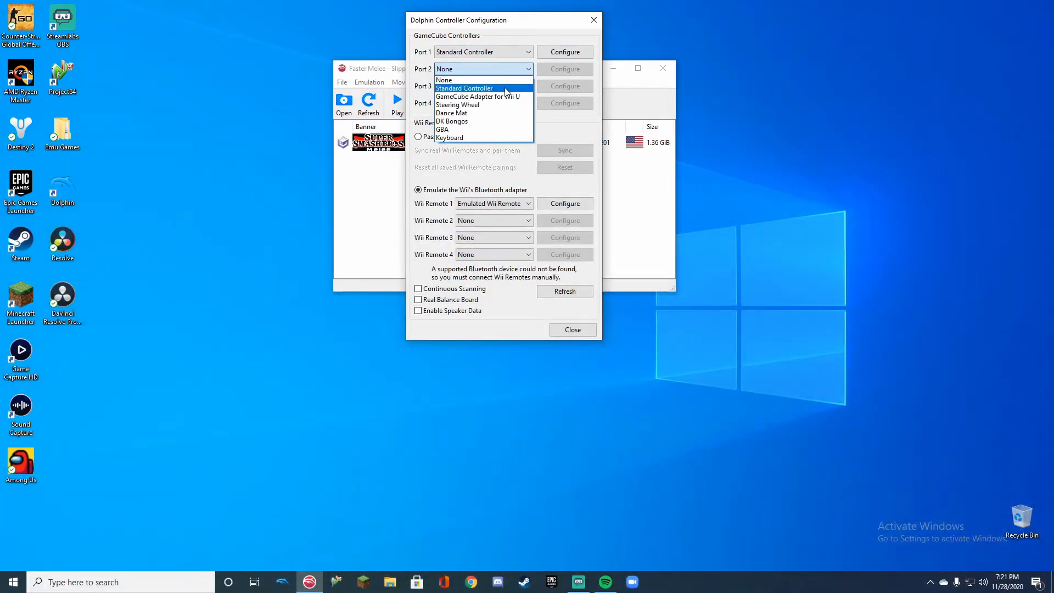
mouse_move(464, 80)
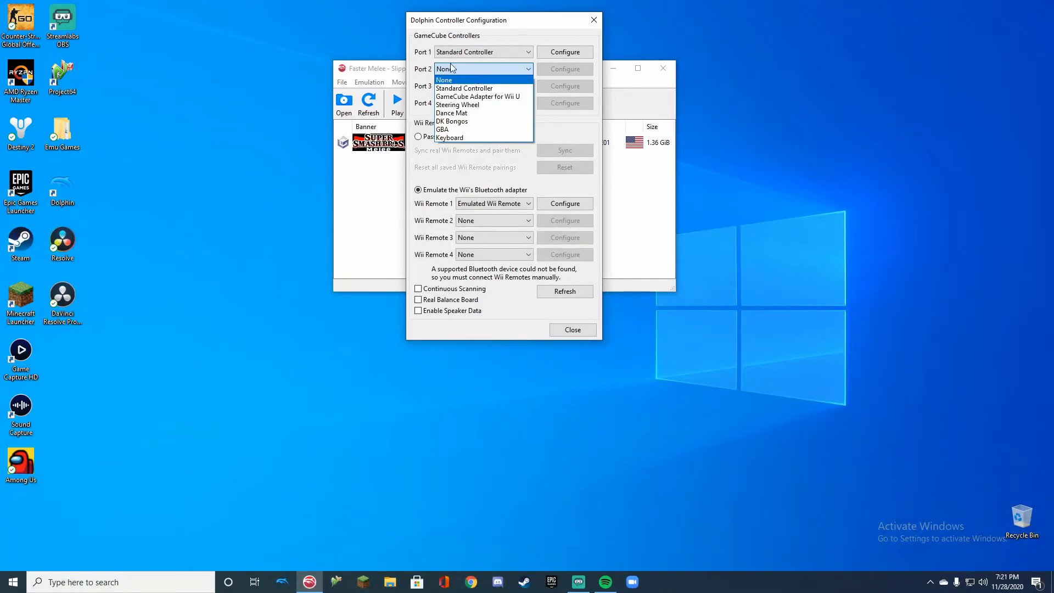
click(444, 69)
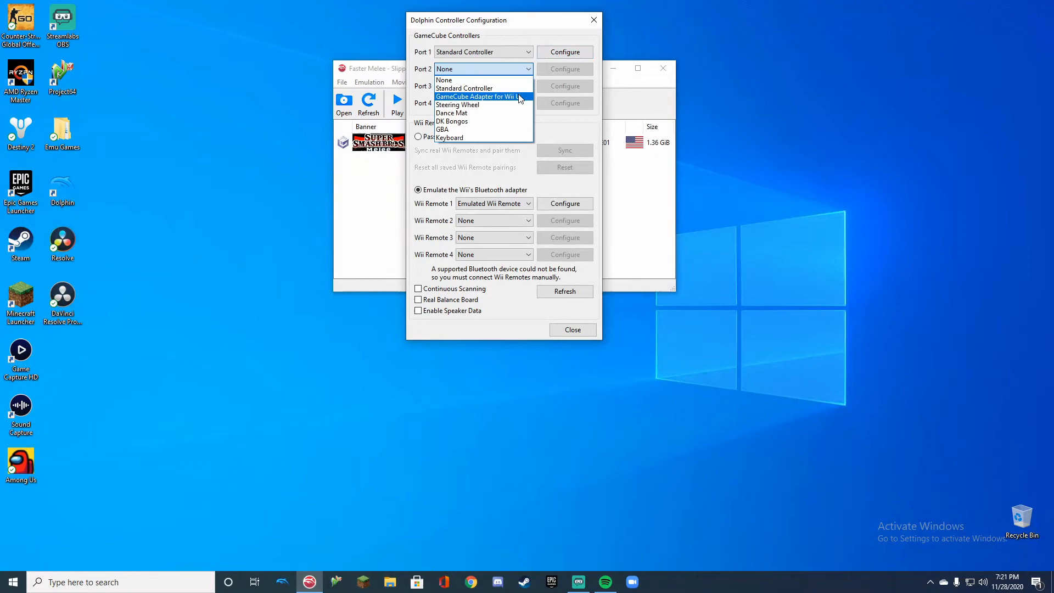
click(443, 79)
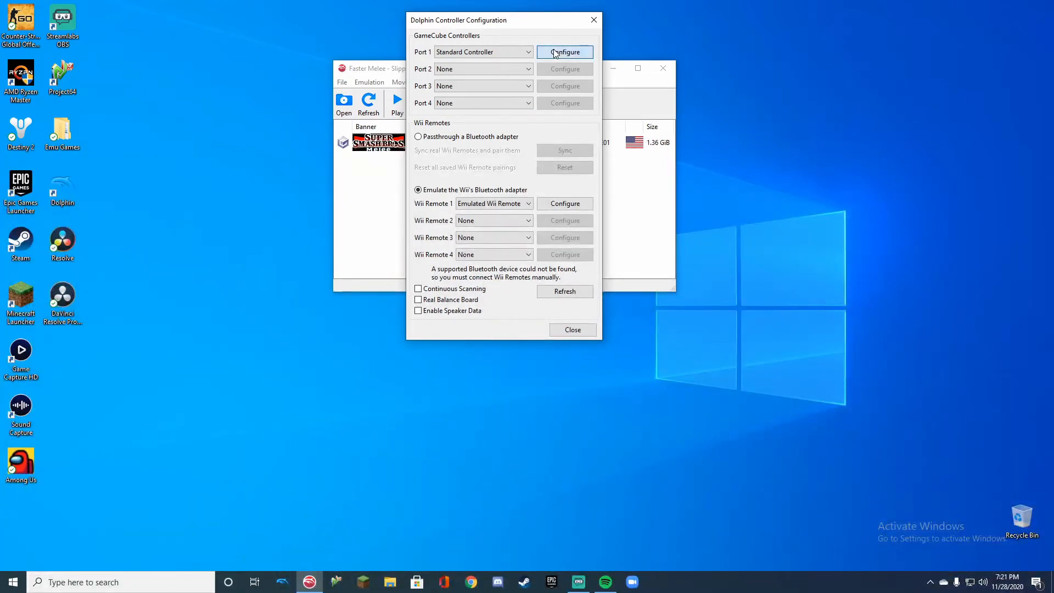
- Open Port 1's GameCube controller mapping for the DInput wireless controller
click(564, 52)
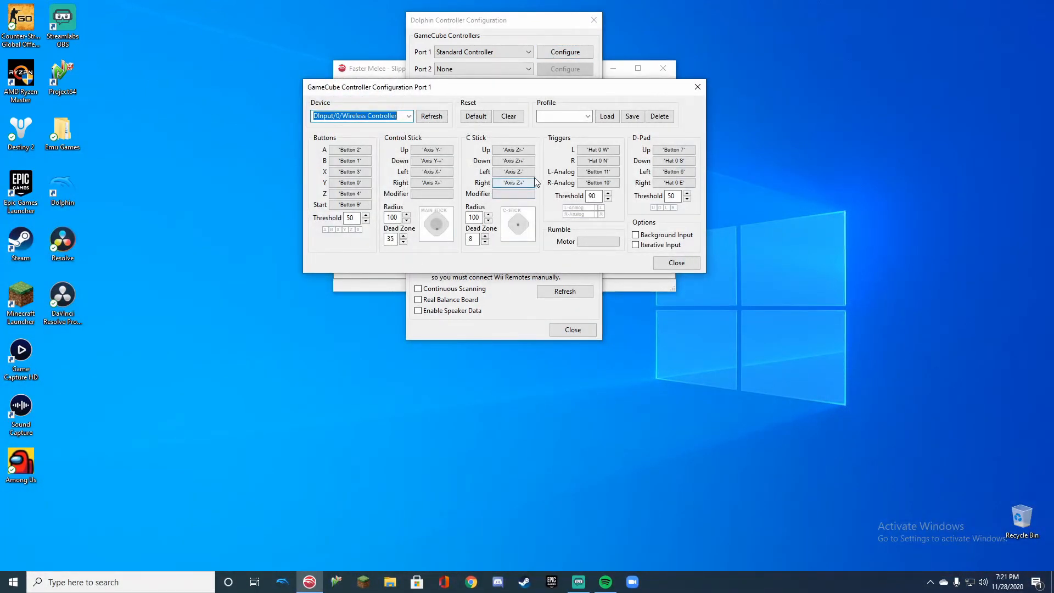
mouse_move(512, 183)
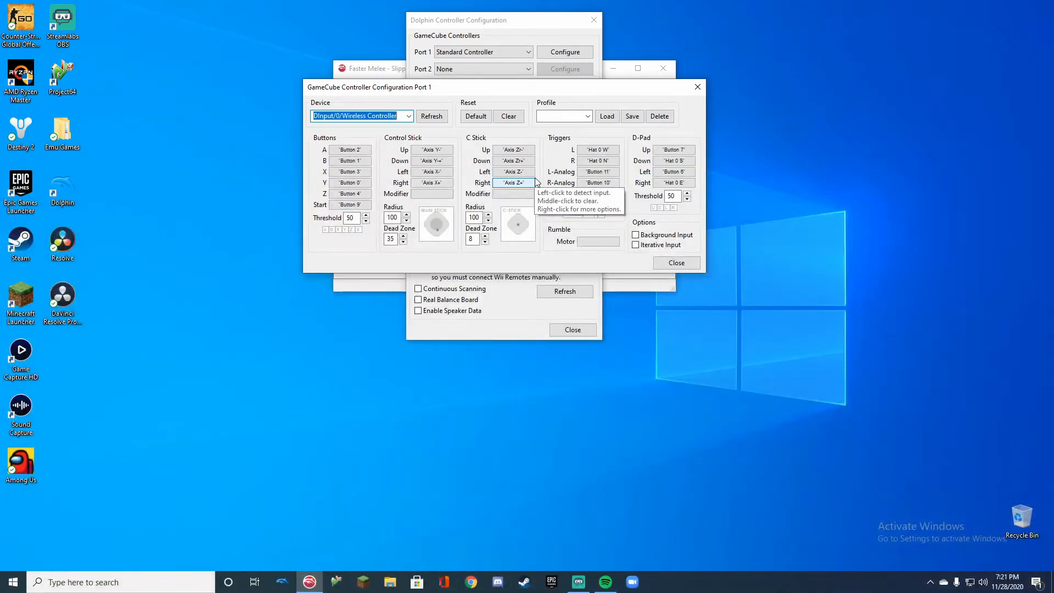
mouse_move(650, 100)
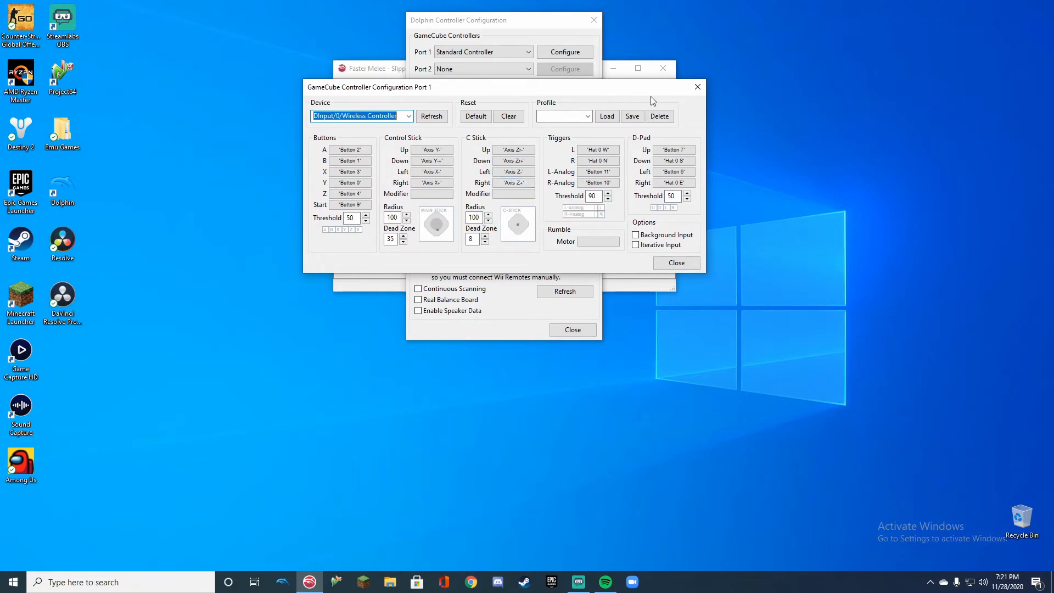
mouse_move(581, 110)
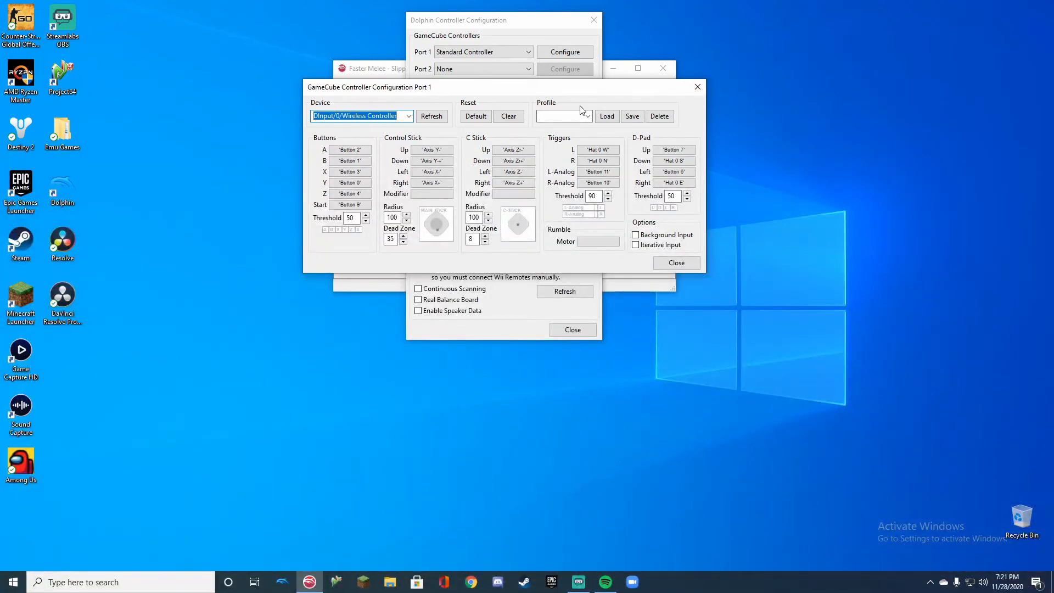
mouse_move(712, 143)
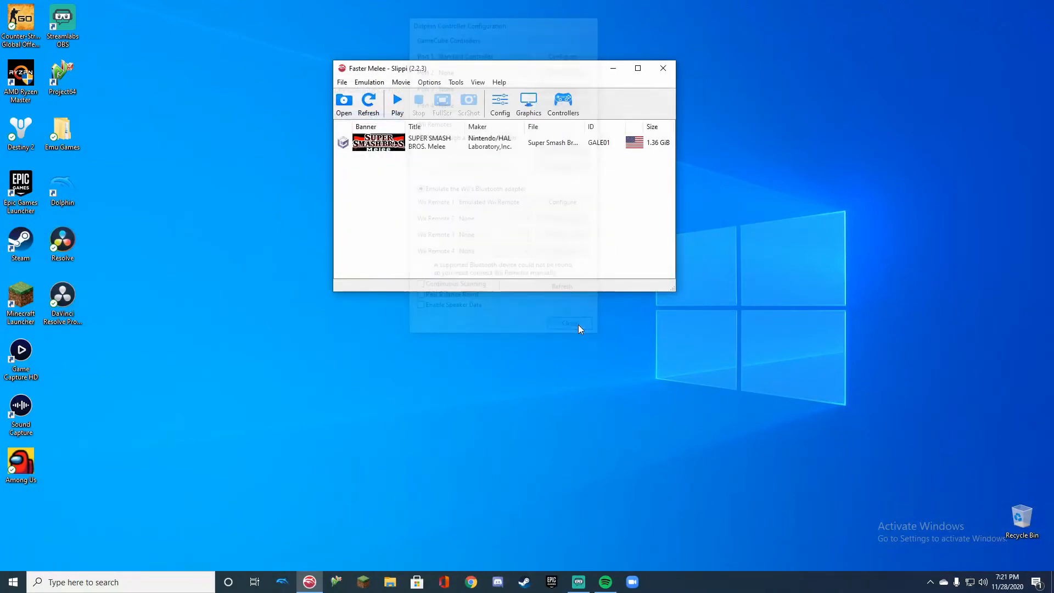
- Launch Super Smash Bros. Melee from the game list and focus its game window
click(569, 323)
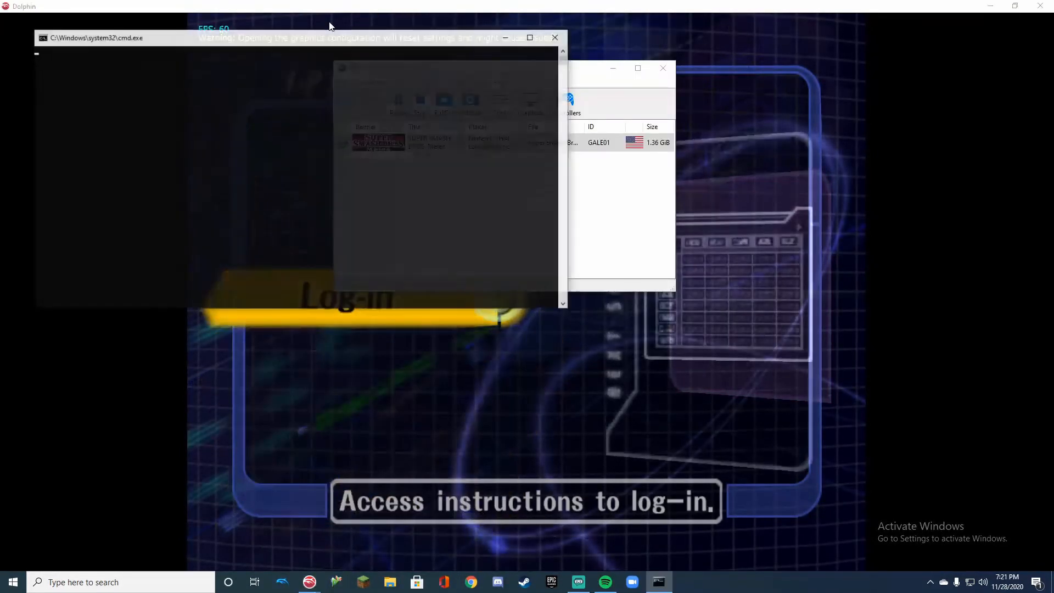
click(470, 582)
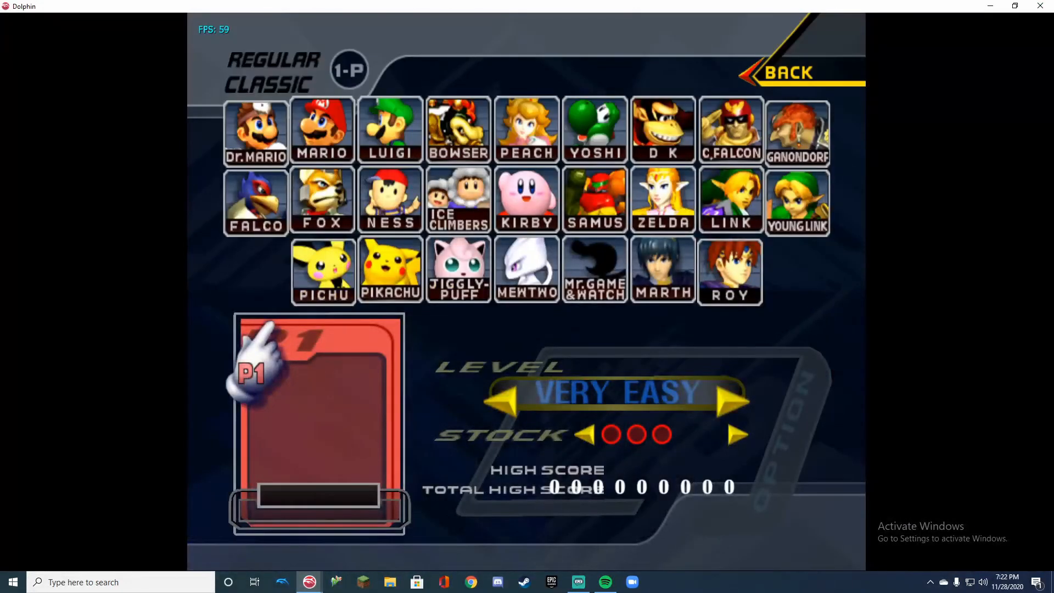
- Back out of Classic mode and enter VS Melee's character select screen
click(322, 199)
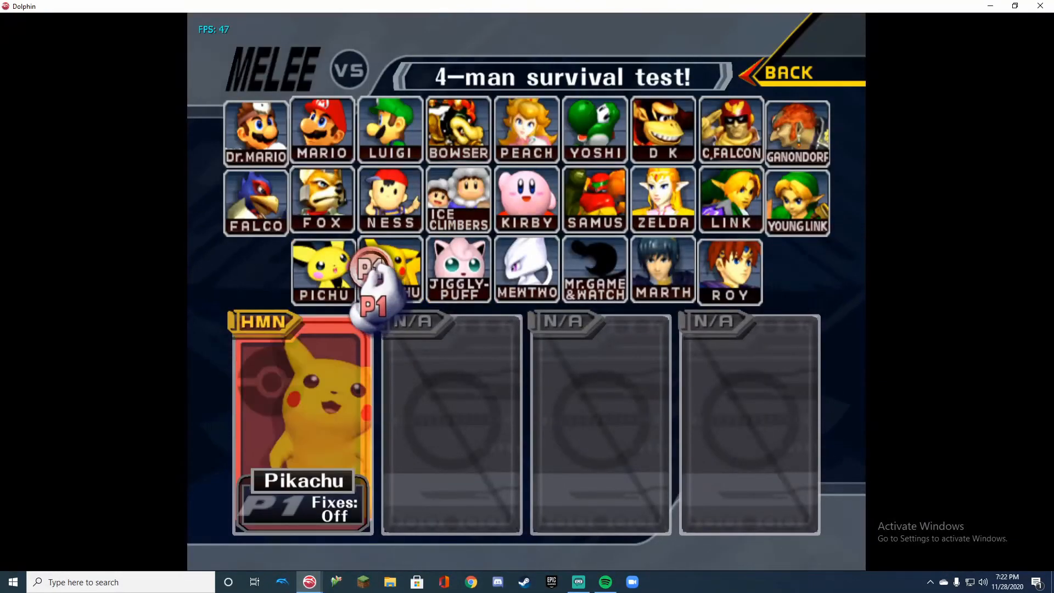
click(390, 200)
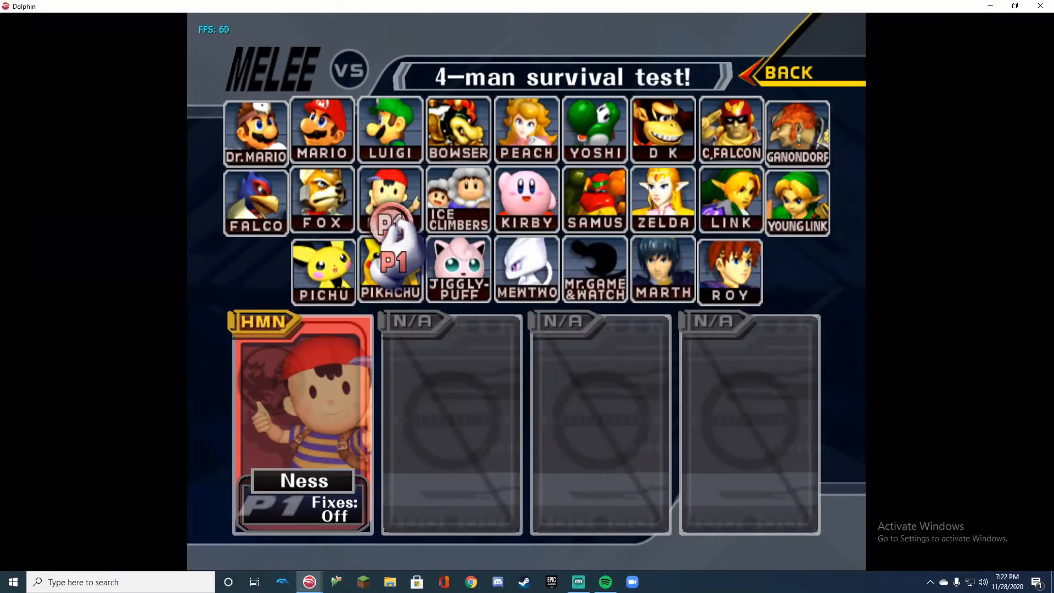